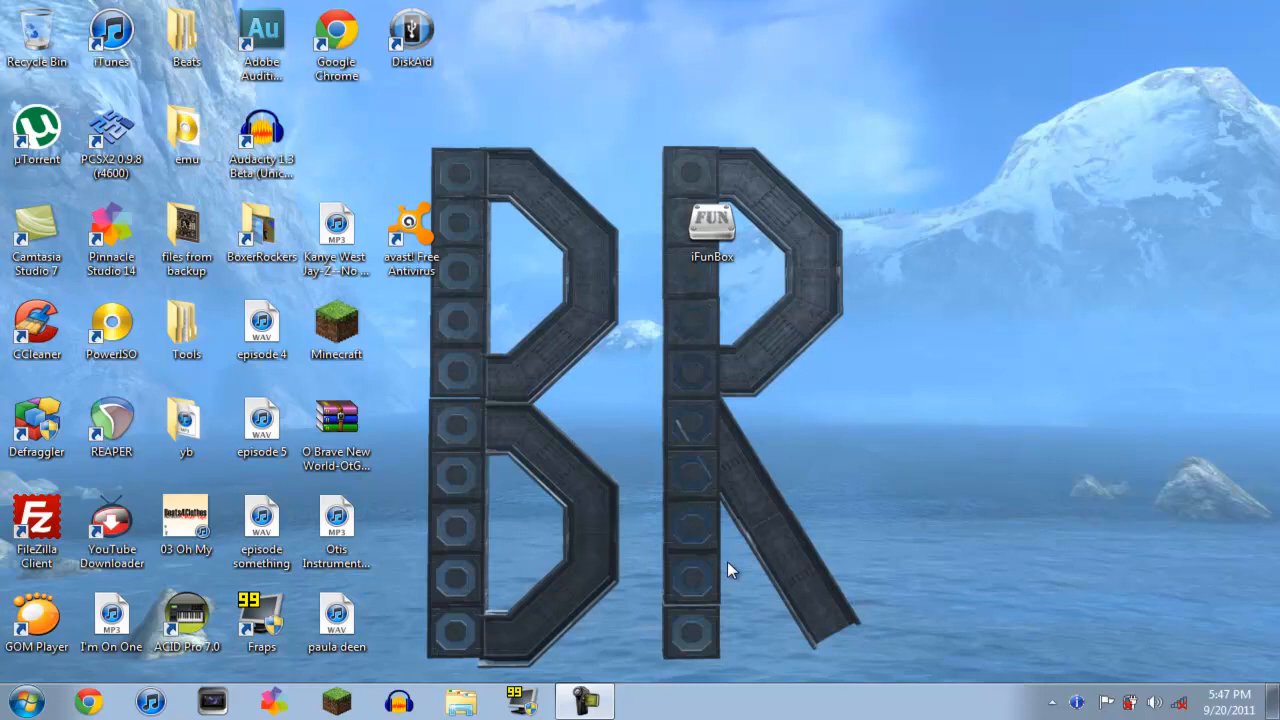
mouse_move(745, 570)
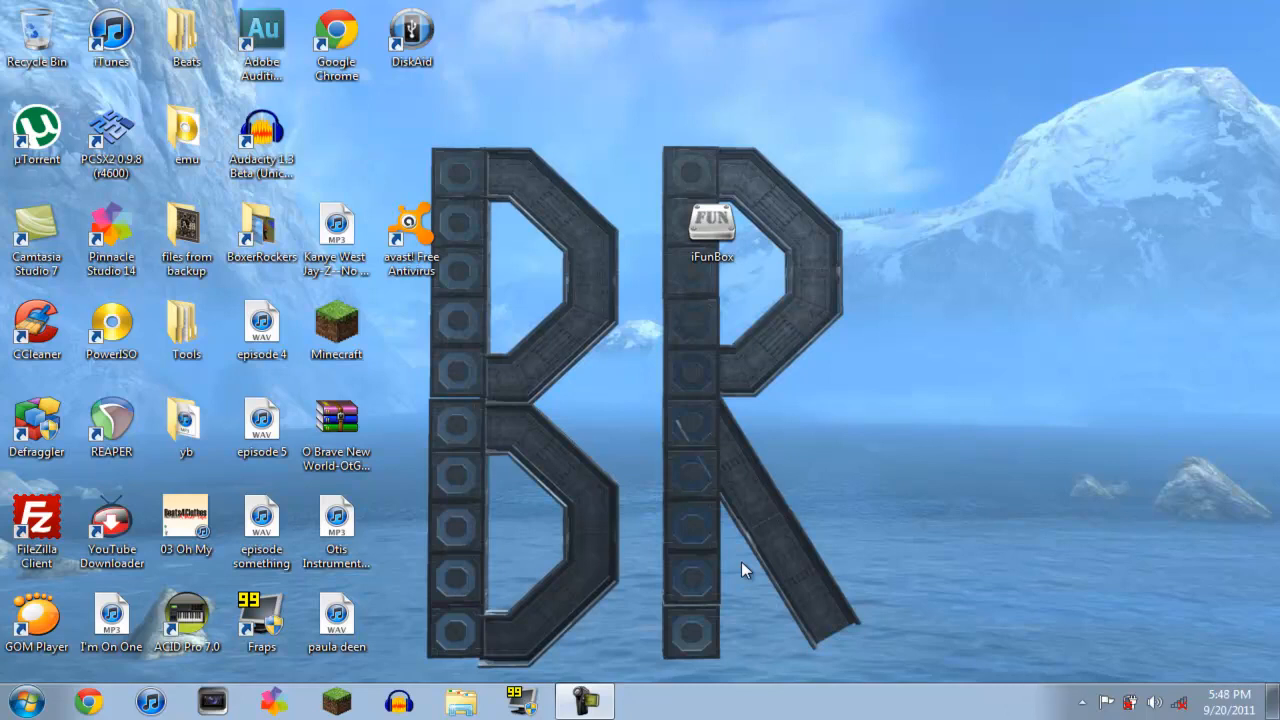
mouse_move(665, 300)
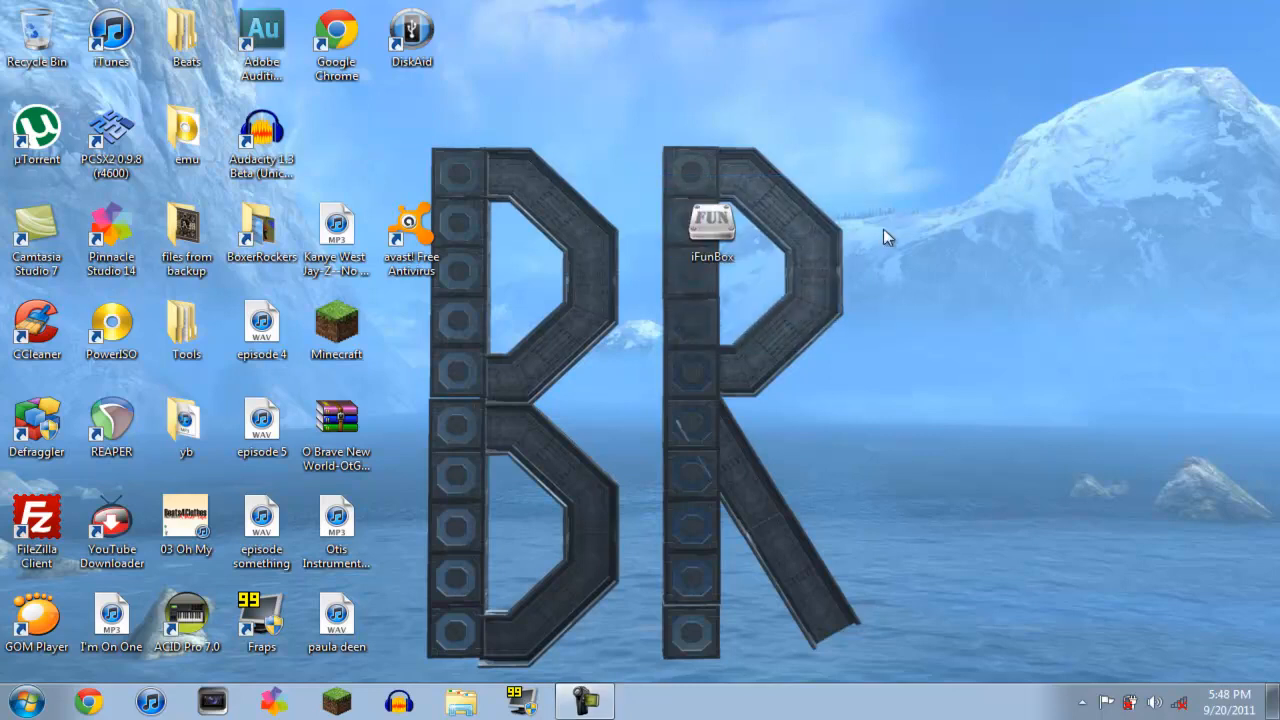
mouse_move(872, 240)
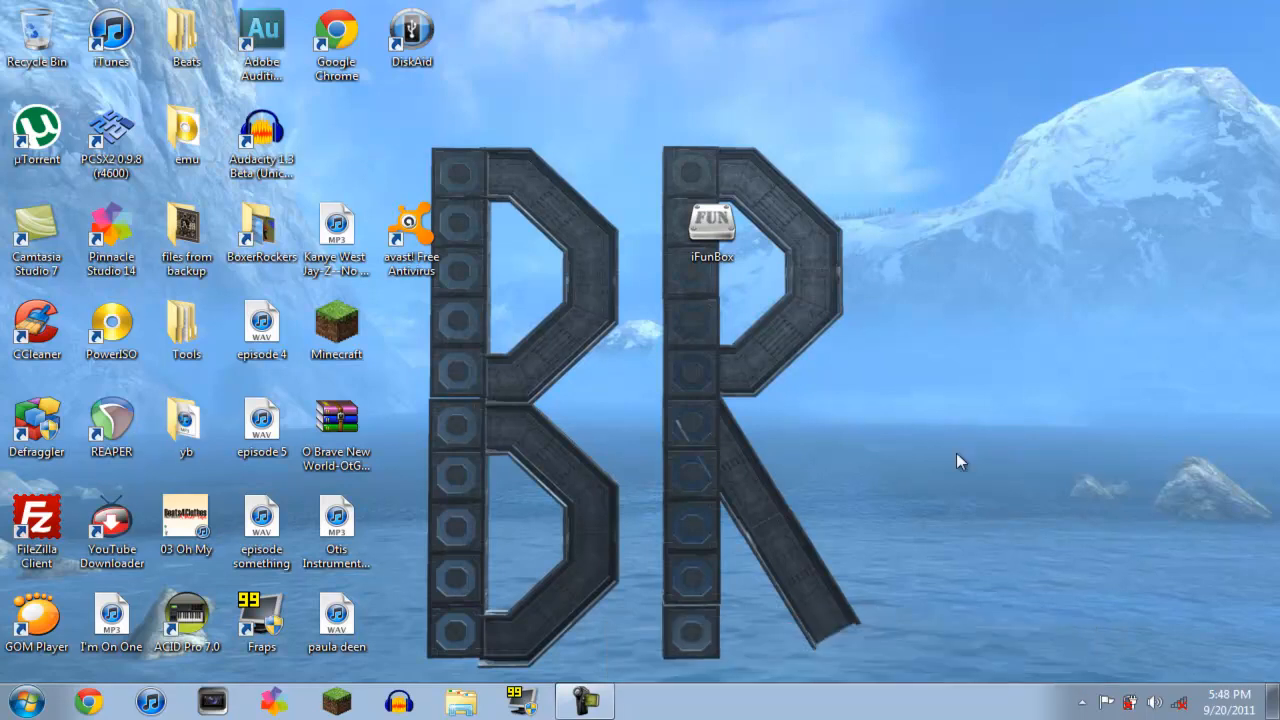
mouse_move(855, 385)
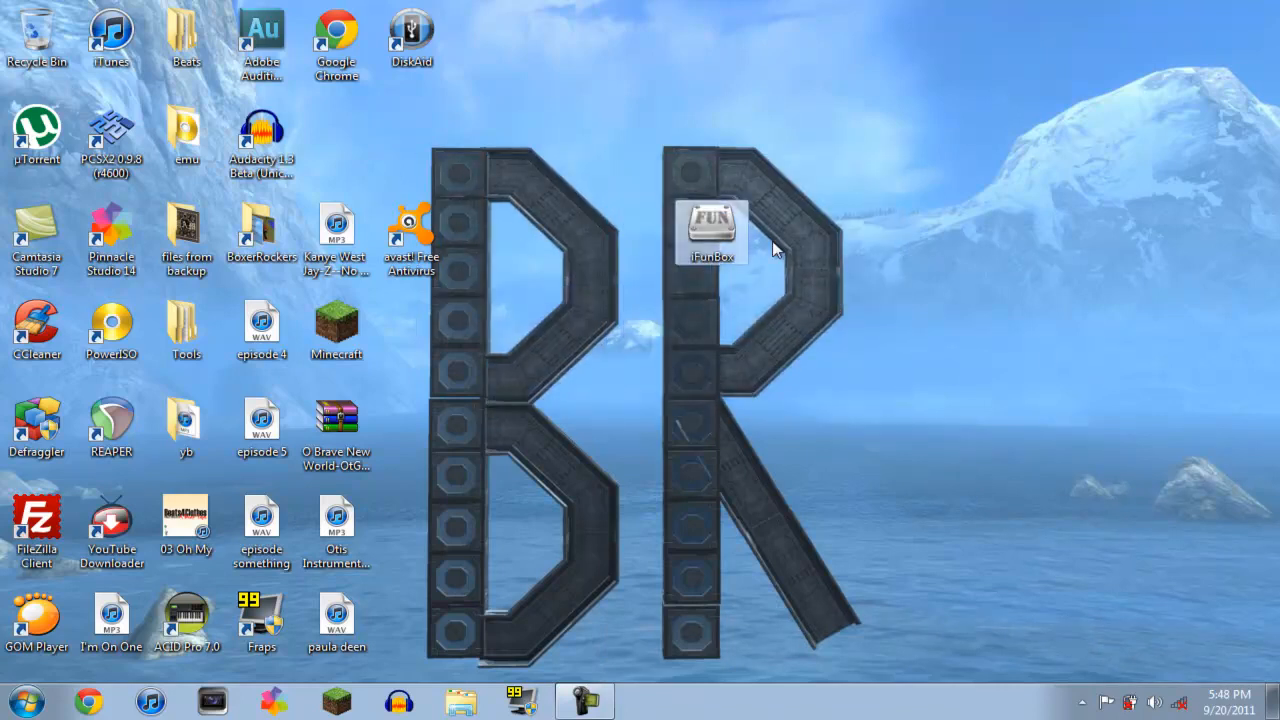
mouse_move(1093, 380)
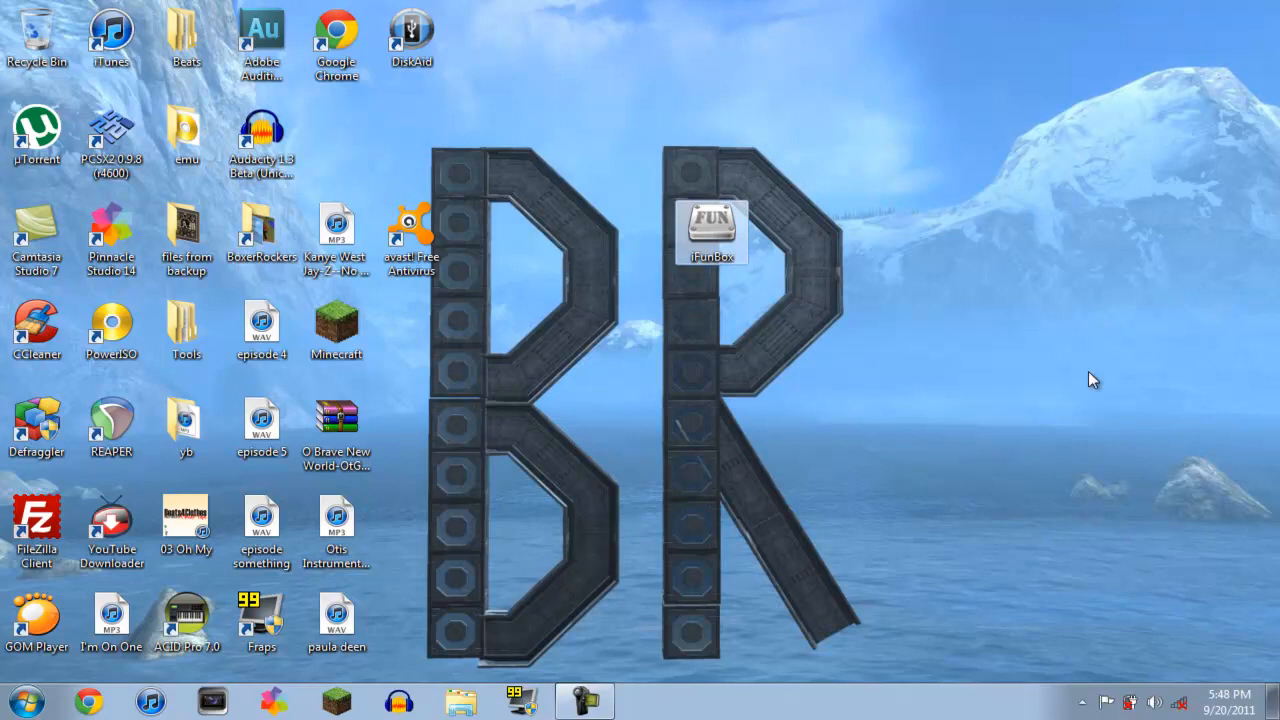
mouse_move(710, 230)
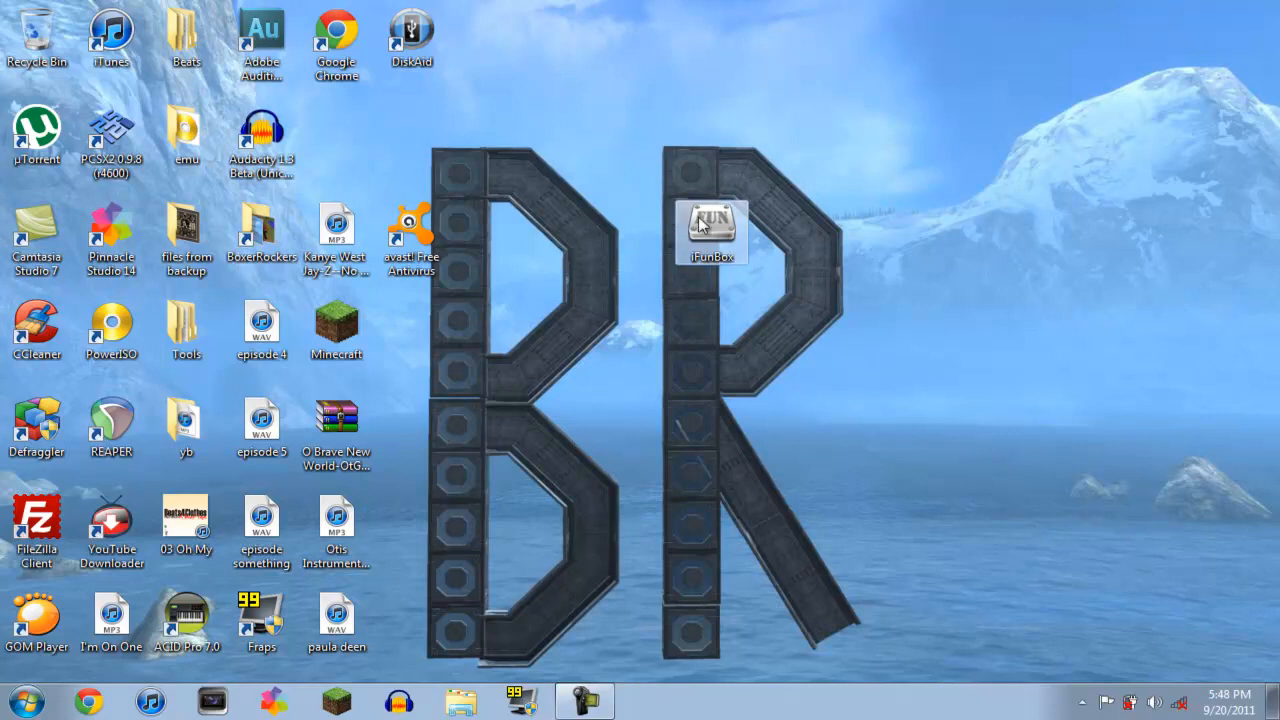
- Launch i-FunBox and enter the iPod's raw file system at var
double_click(711, 231)
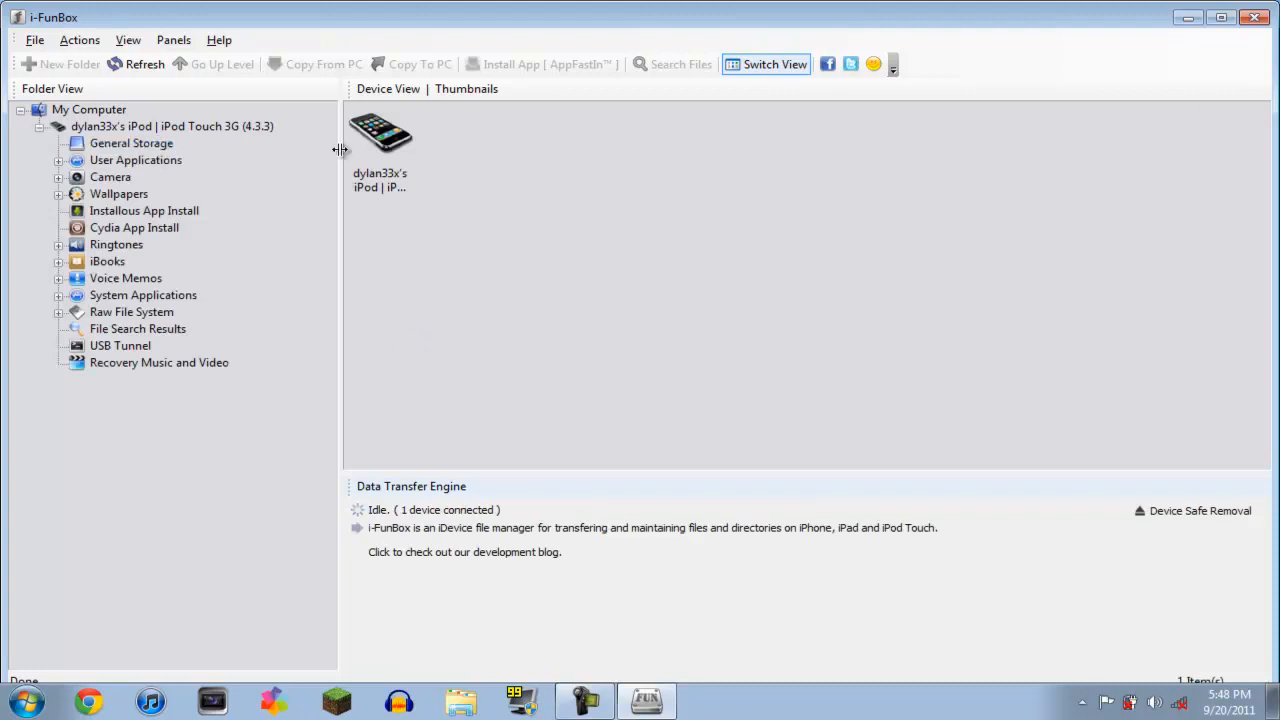
left_click(131, 311)
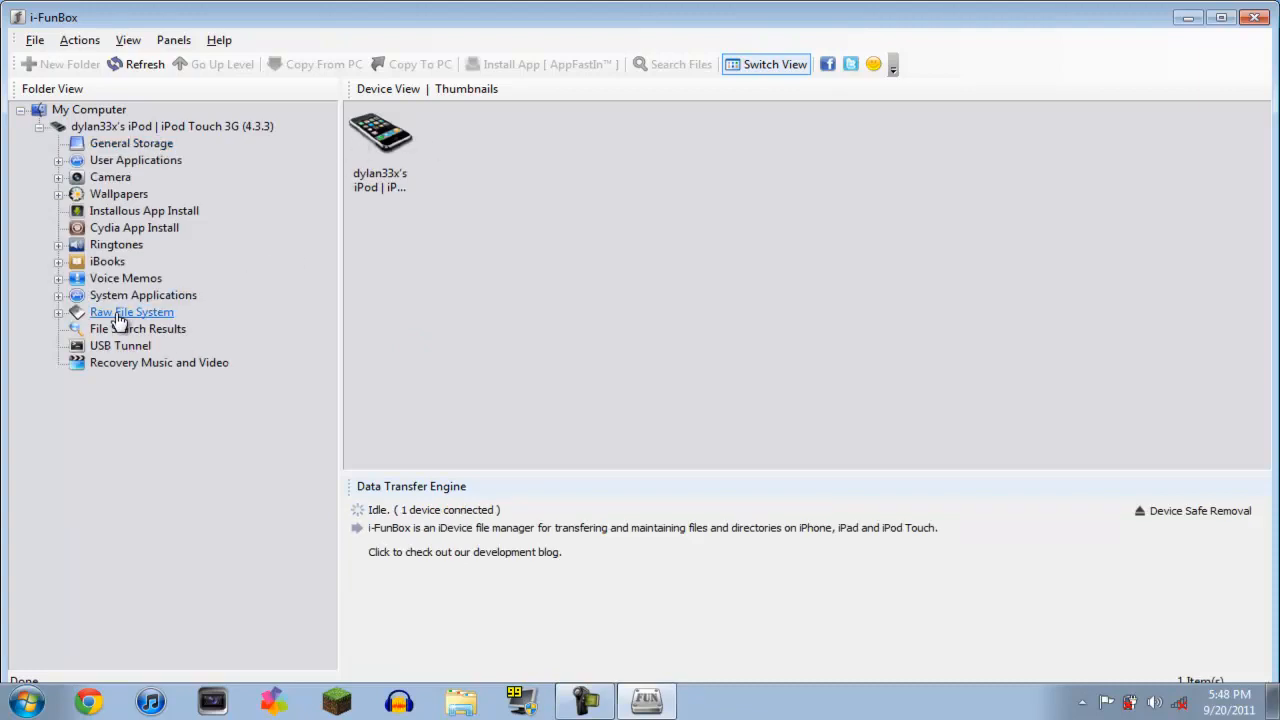
left_click(131, 311)
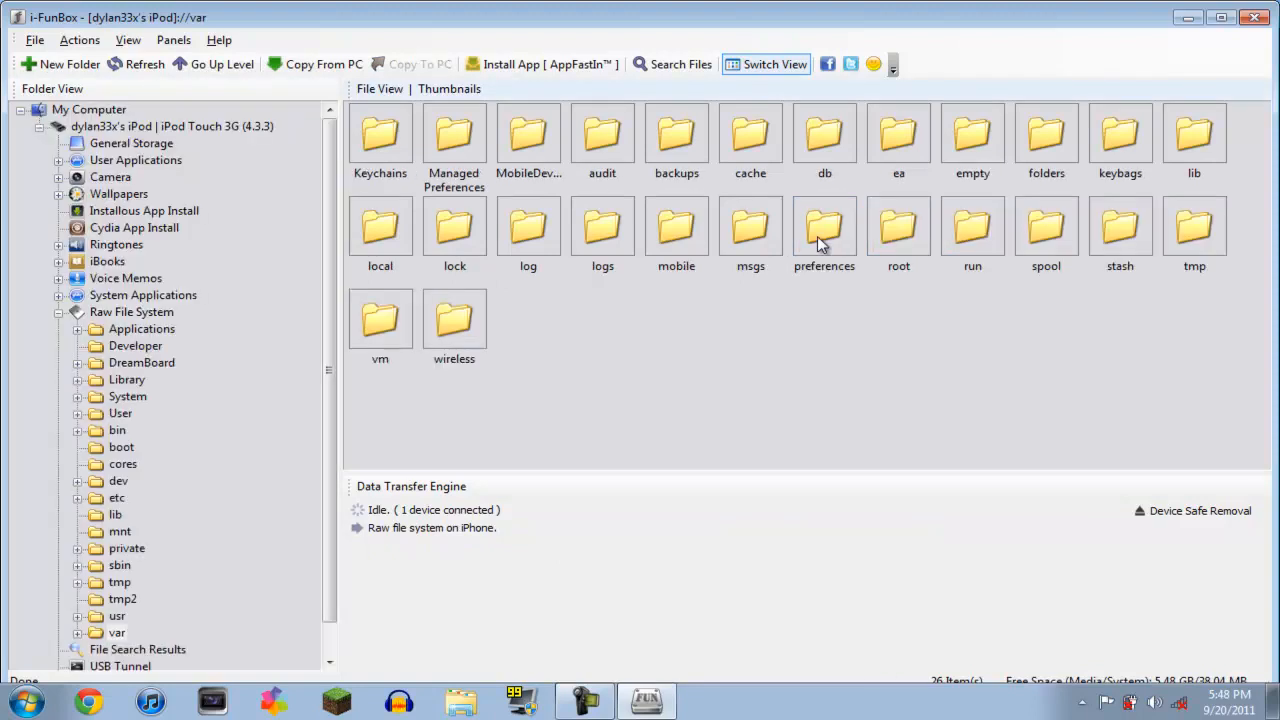
- Browse into mobile/Media/iTunes_Control to reveal its Artwork, Device, Music and iTunes folders
left_click(676, 225)
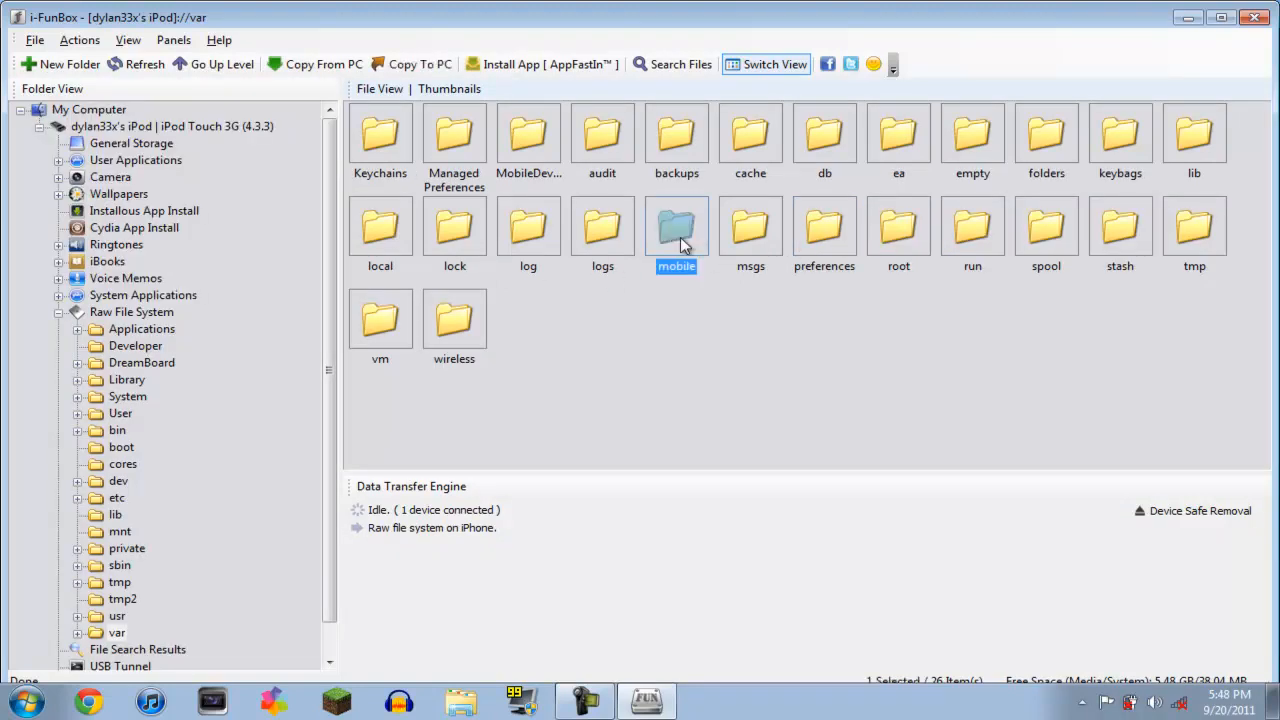
double_click(676, 225)
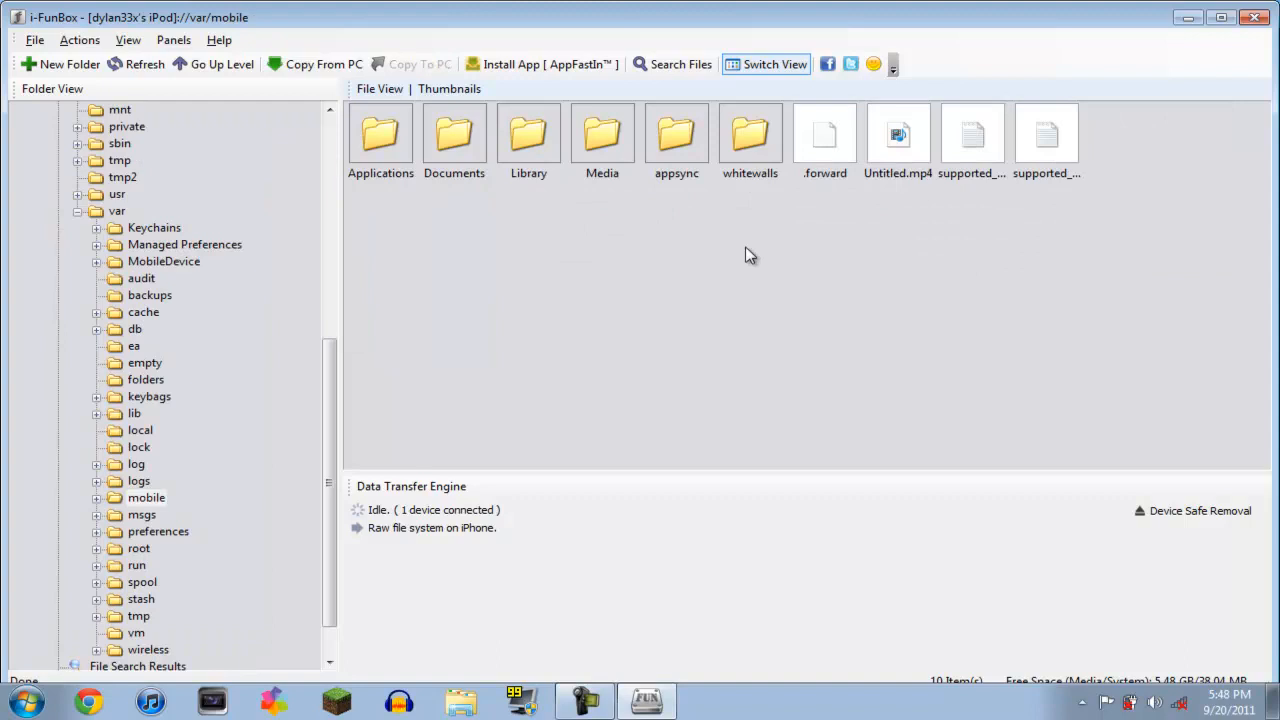
left_click(602, 135)
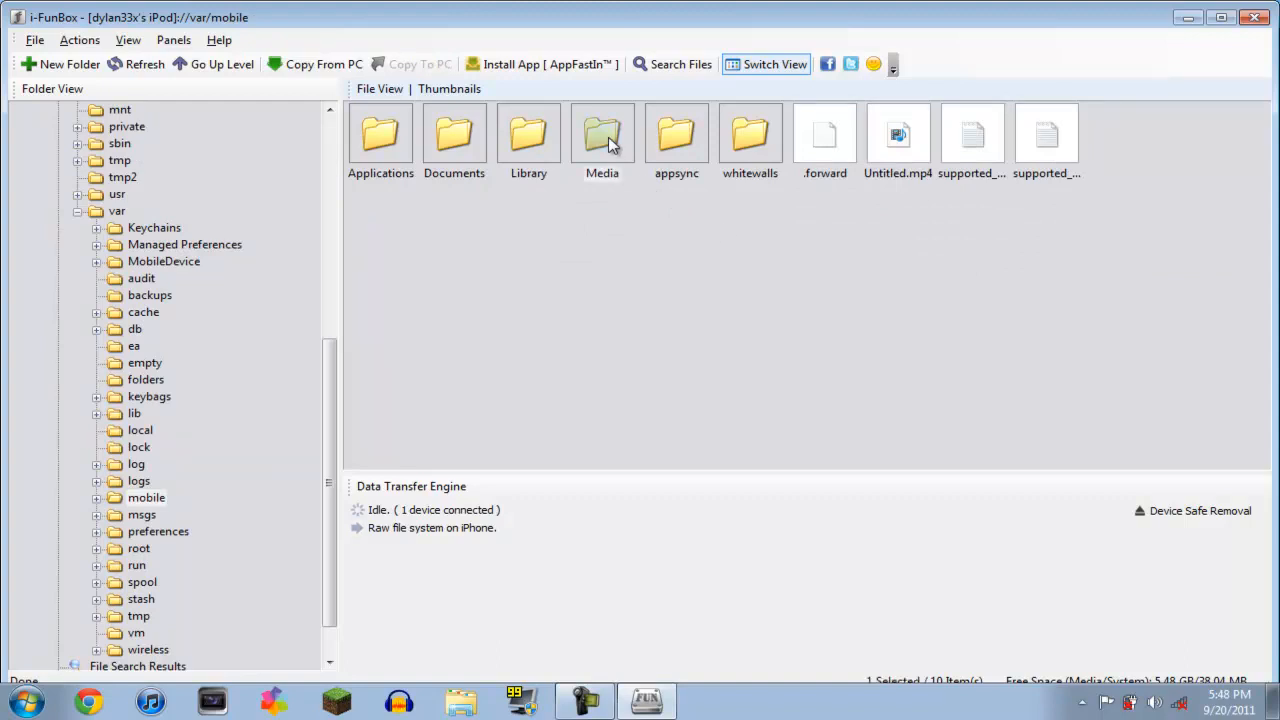
double_click(602, 135)
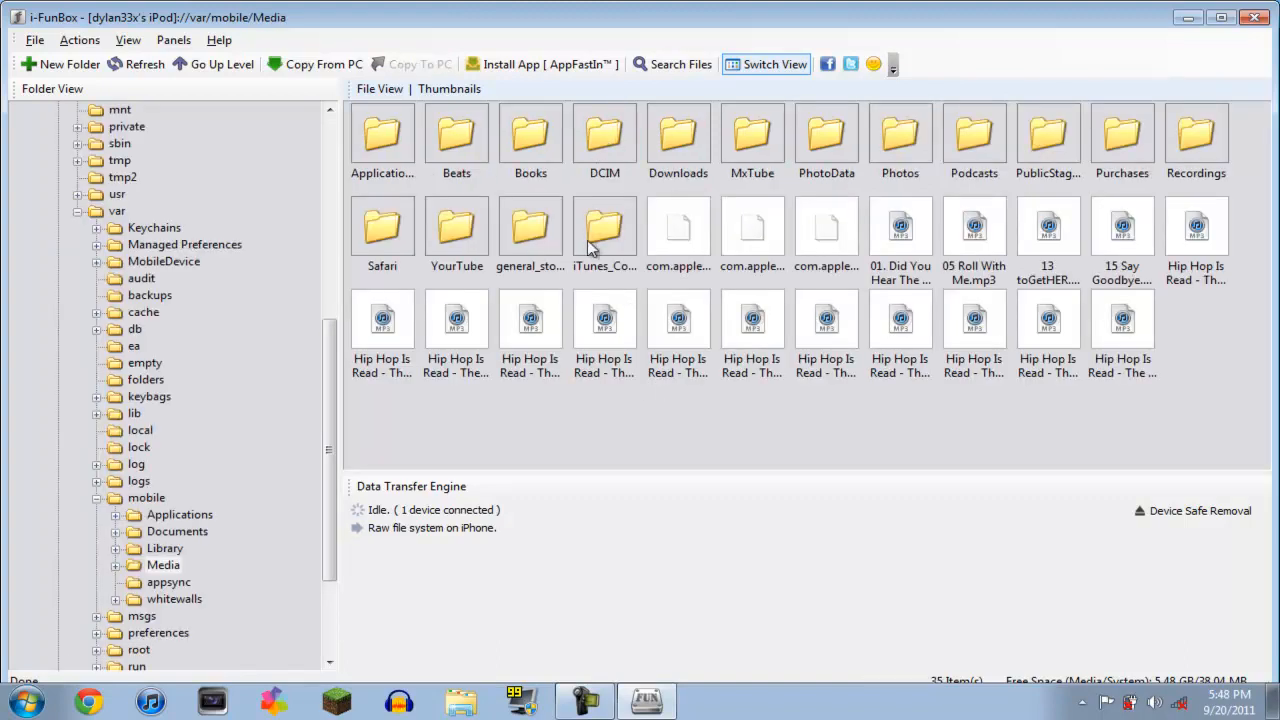
mouse_move(604, 230)
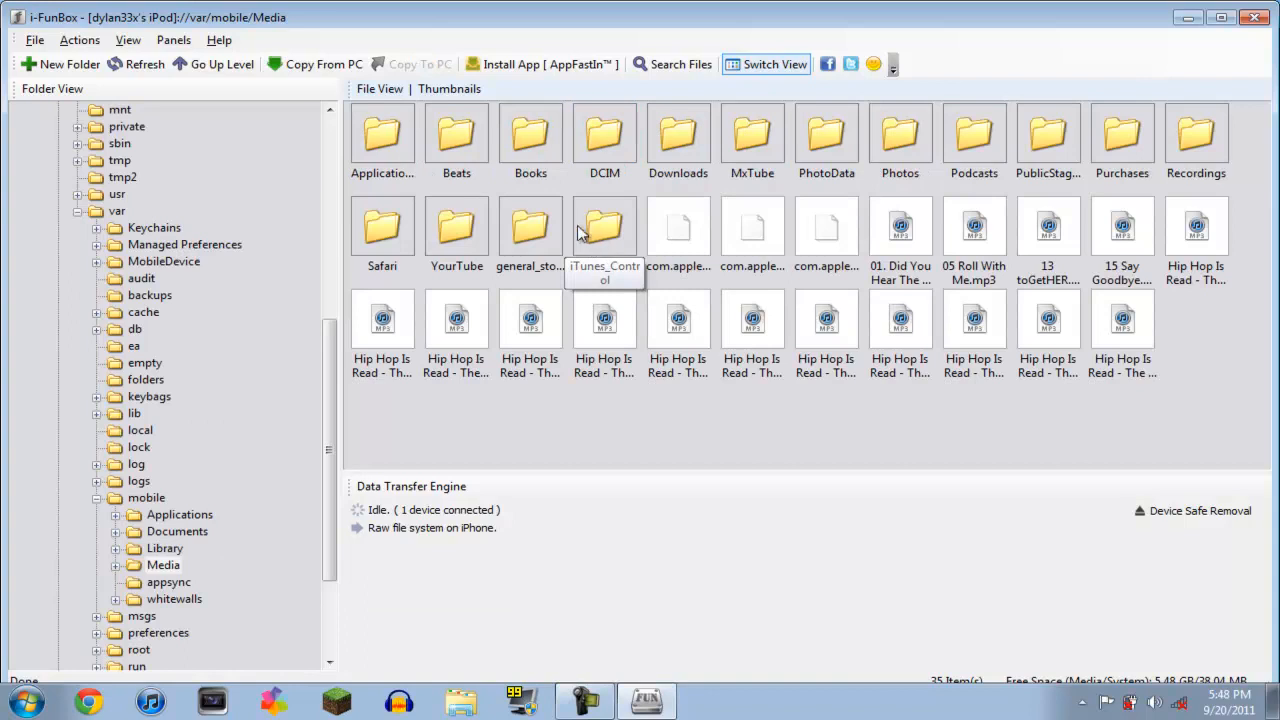
double_click(604, 225)
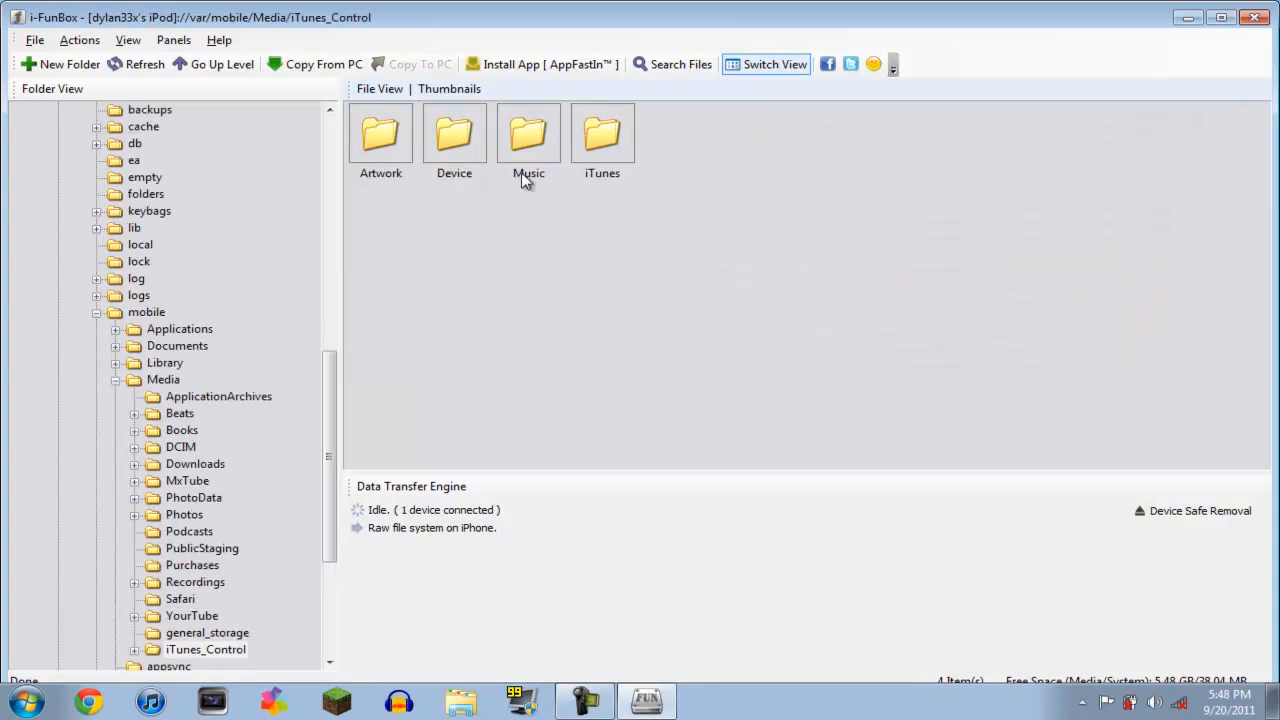
- Start copying the Music folder to the PC, then cancel the Select Folder destination dialog
left_click(528, 135)
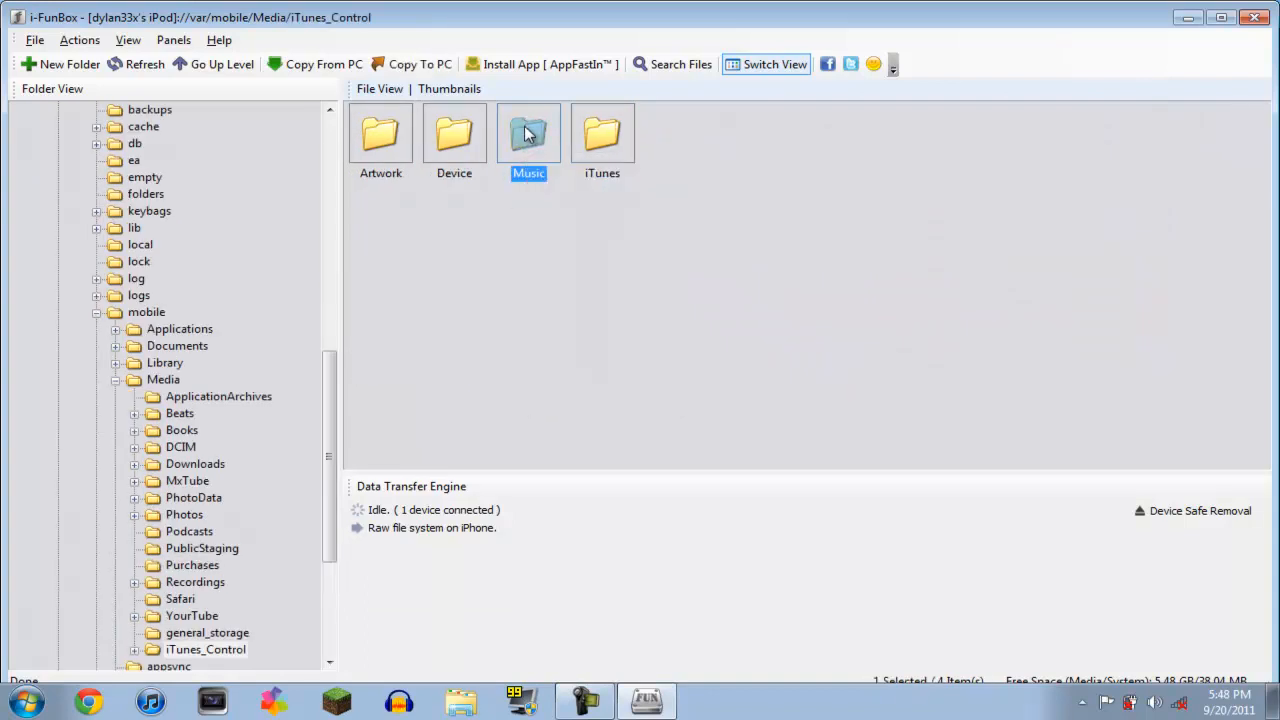
right_click(528, 133)
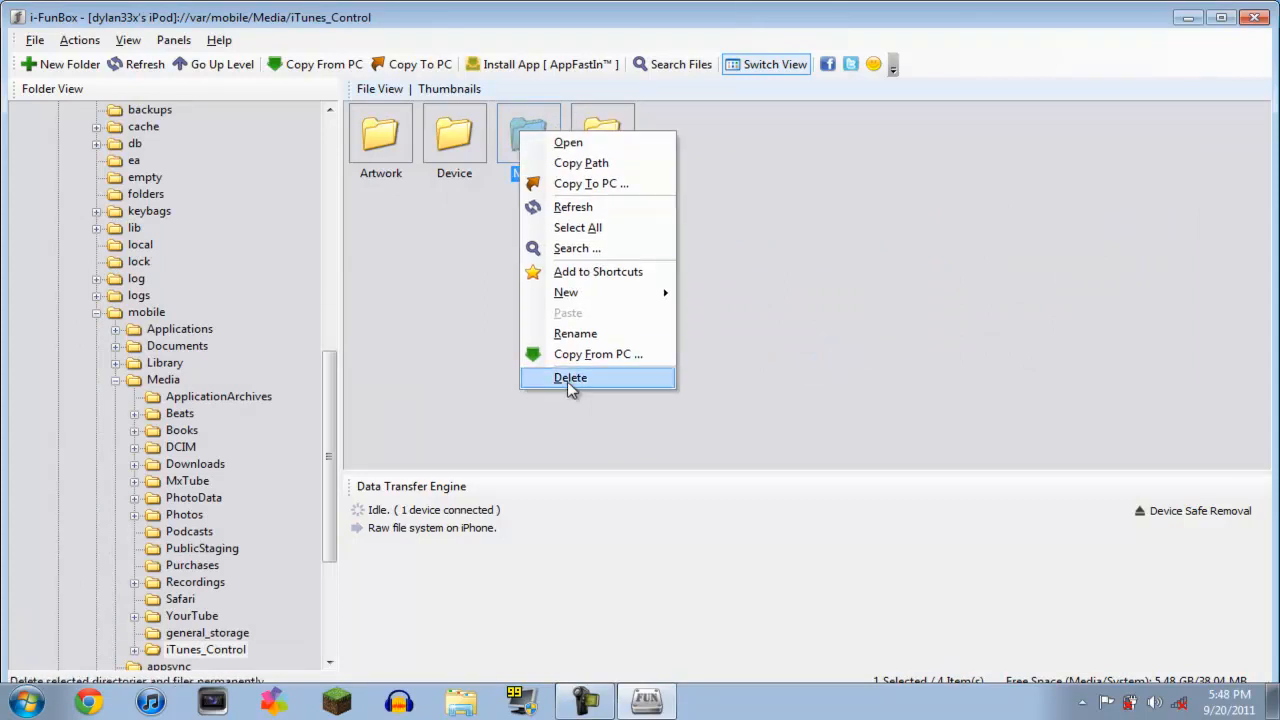
mouse_move(590, 184)
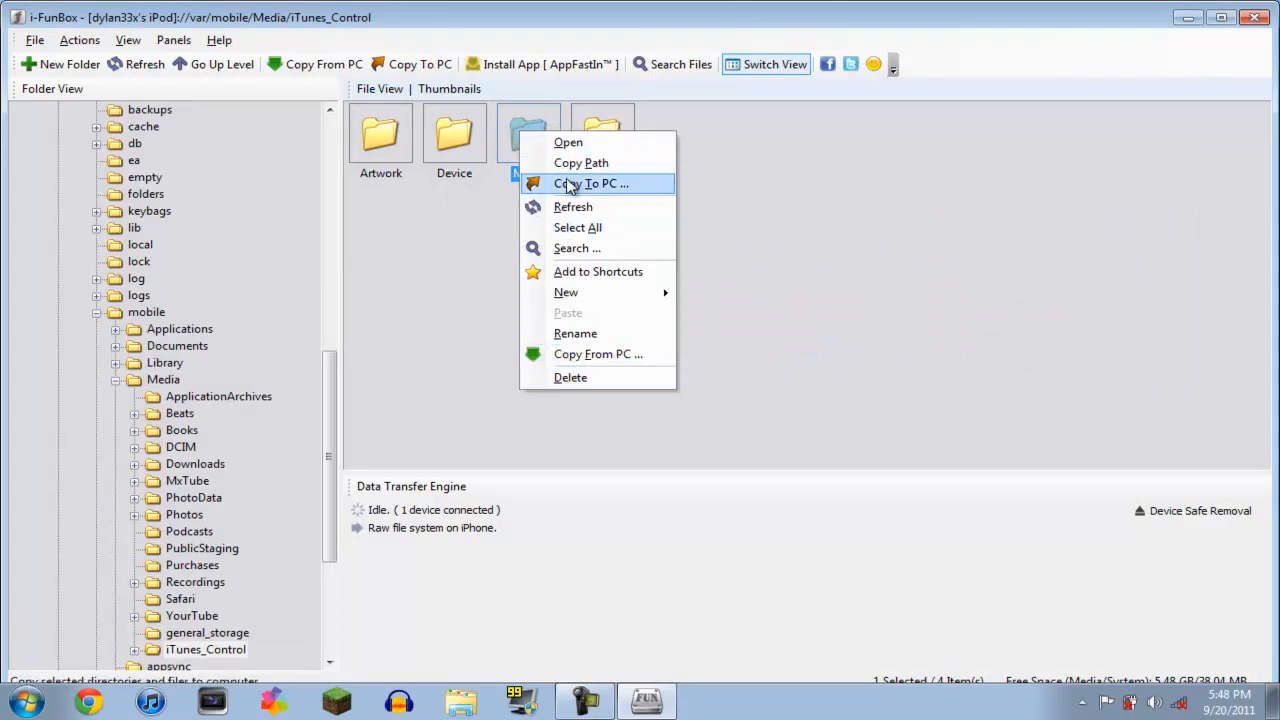
left_click(591, 183)
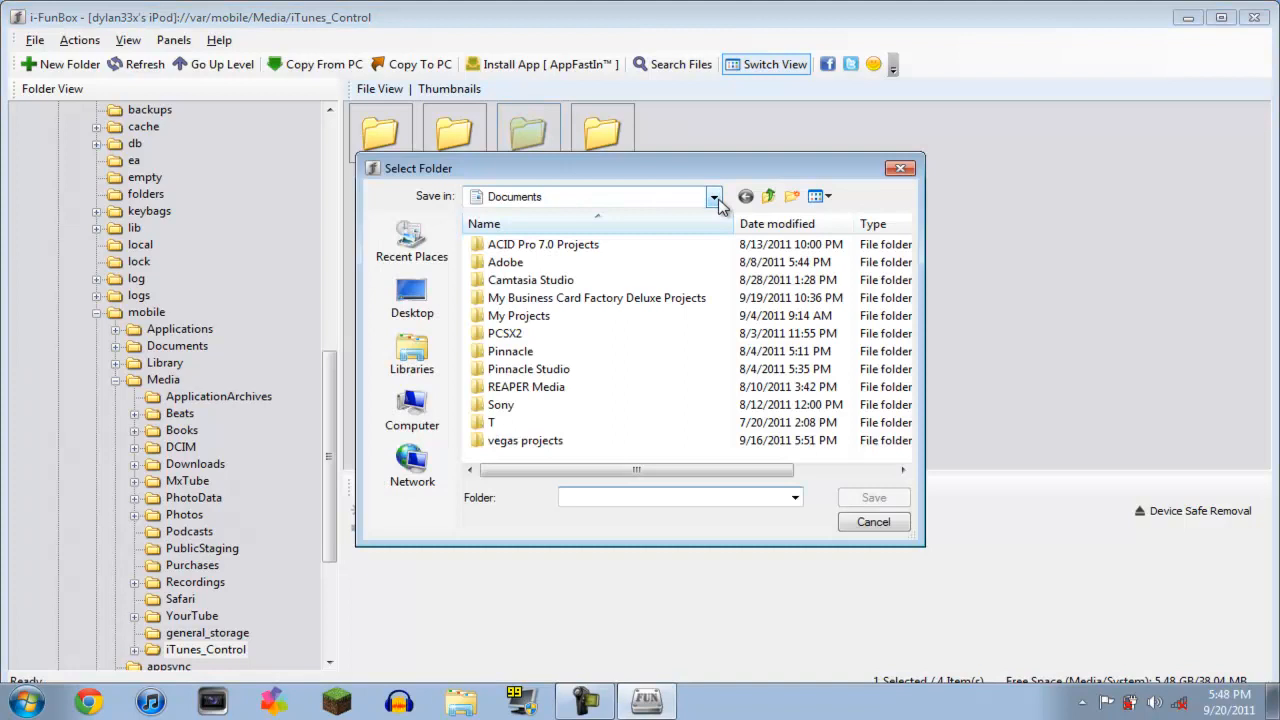
left_click(713, 196)
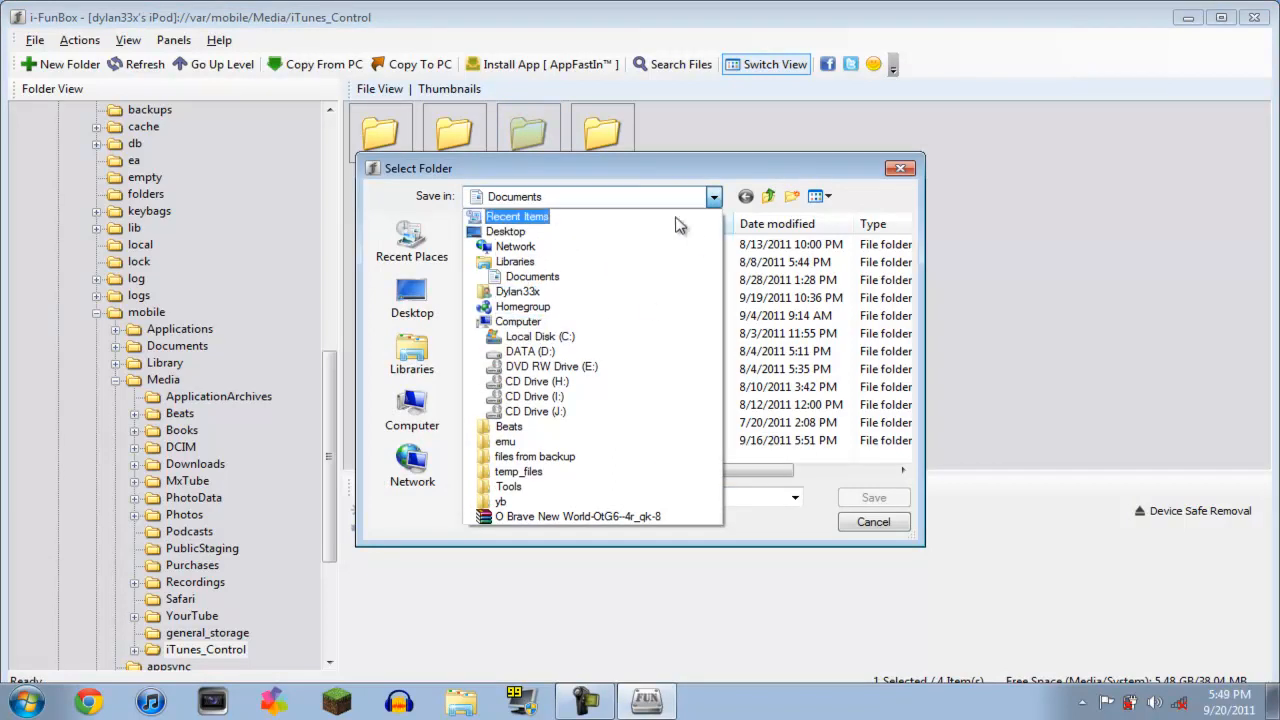
left_click(872, 521)
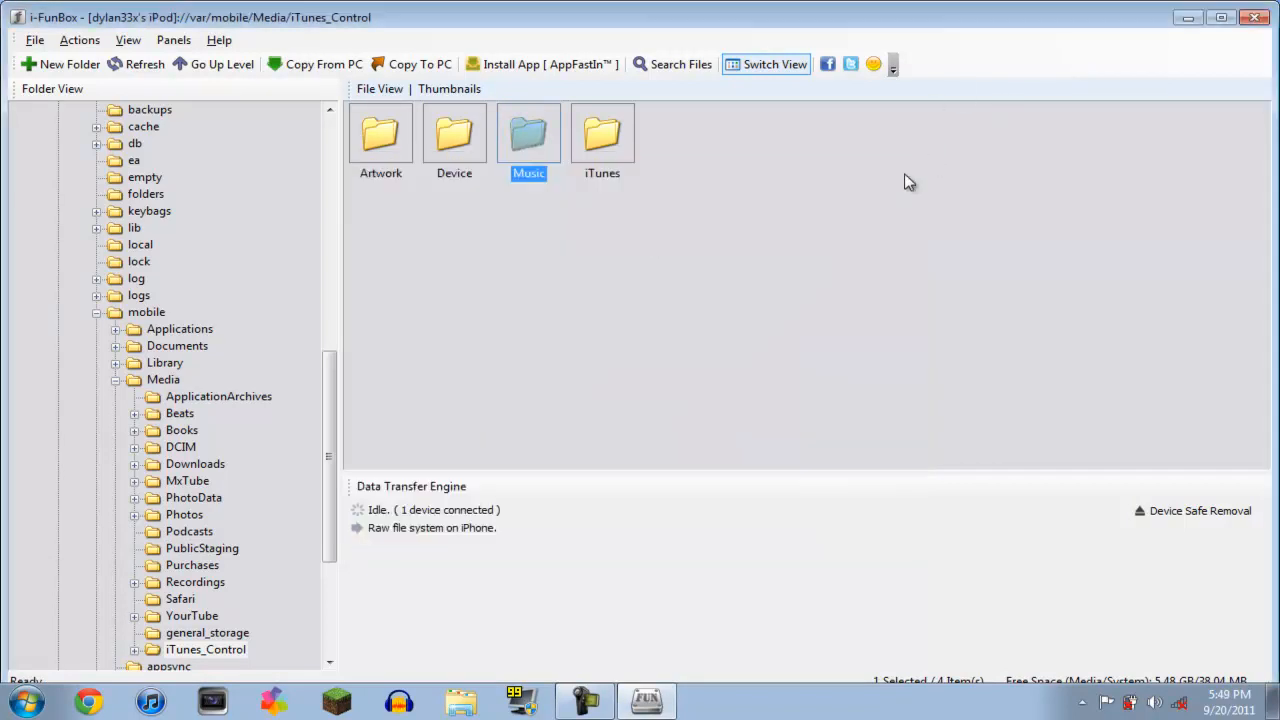
mouse_move(1105, 393)
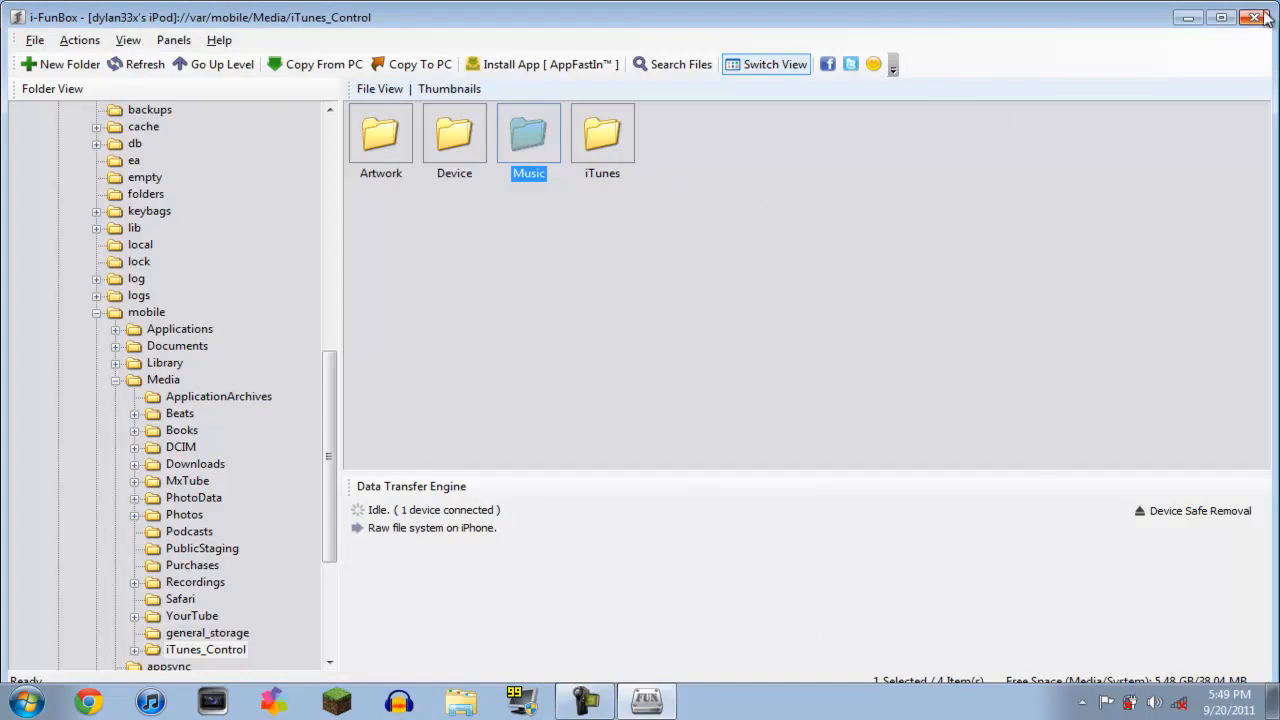
mouse_move(1258, 18)
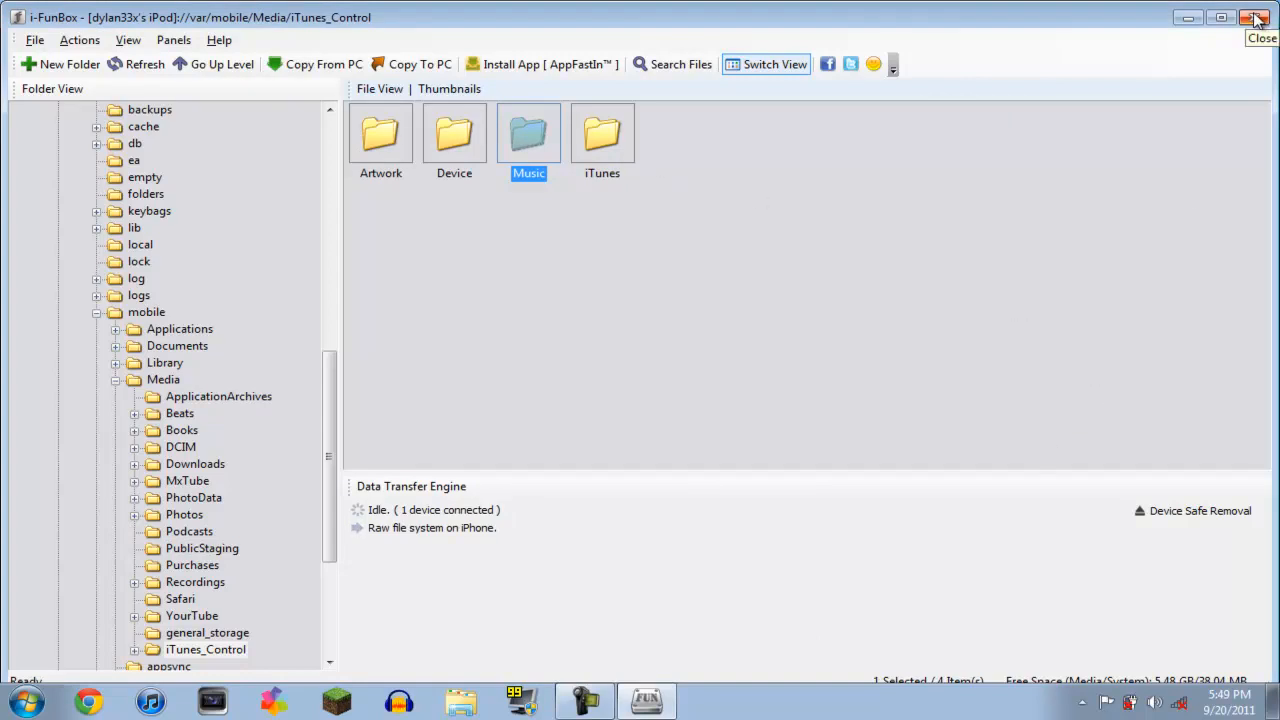
- Close i-FunBox and dismiss the desktop context menu without choosing anything
left_click(1256, 17)
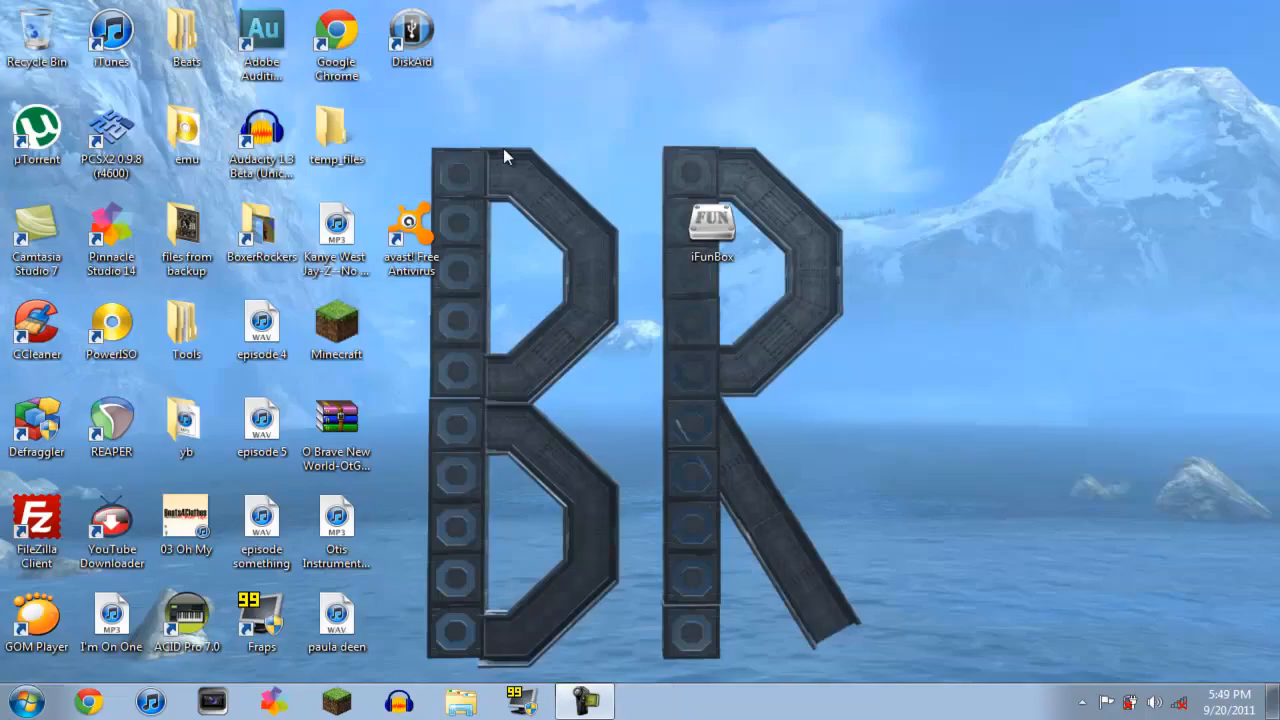
right_click(430, 600)
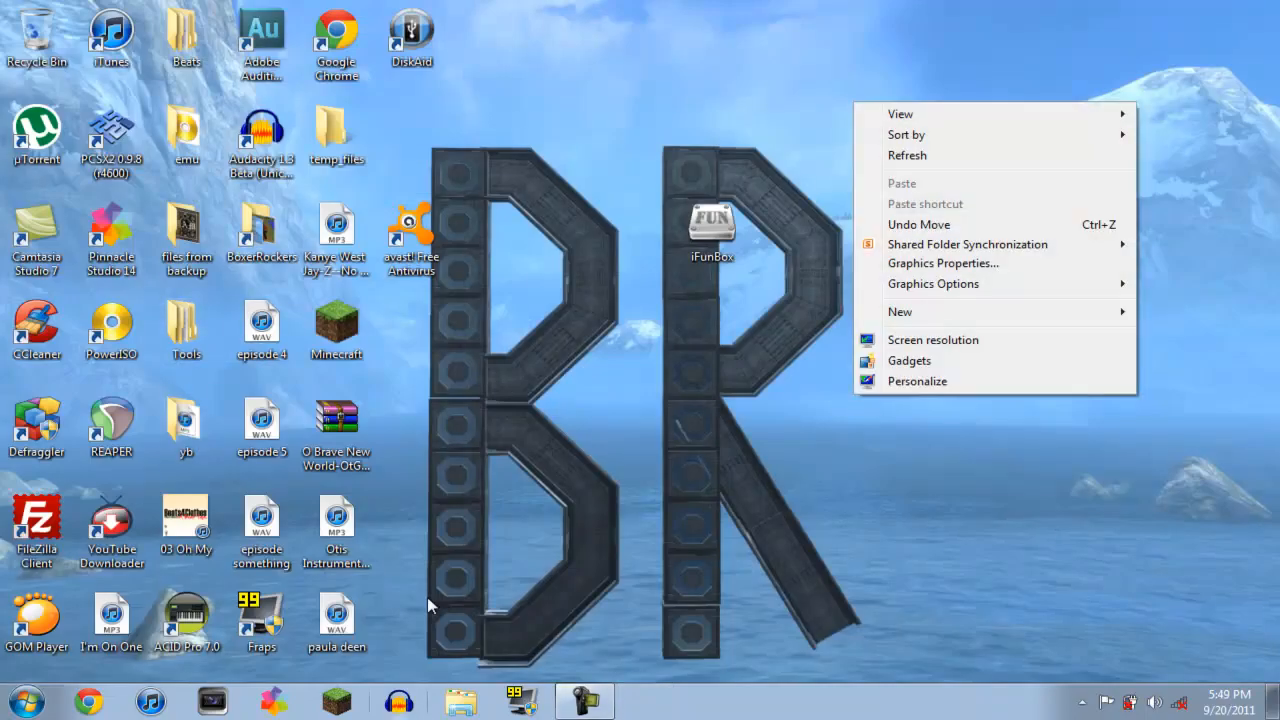
left_click(668, 575)
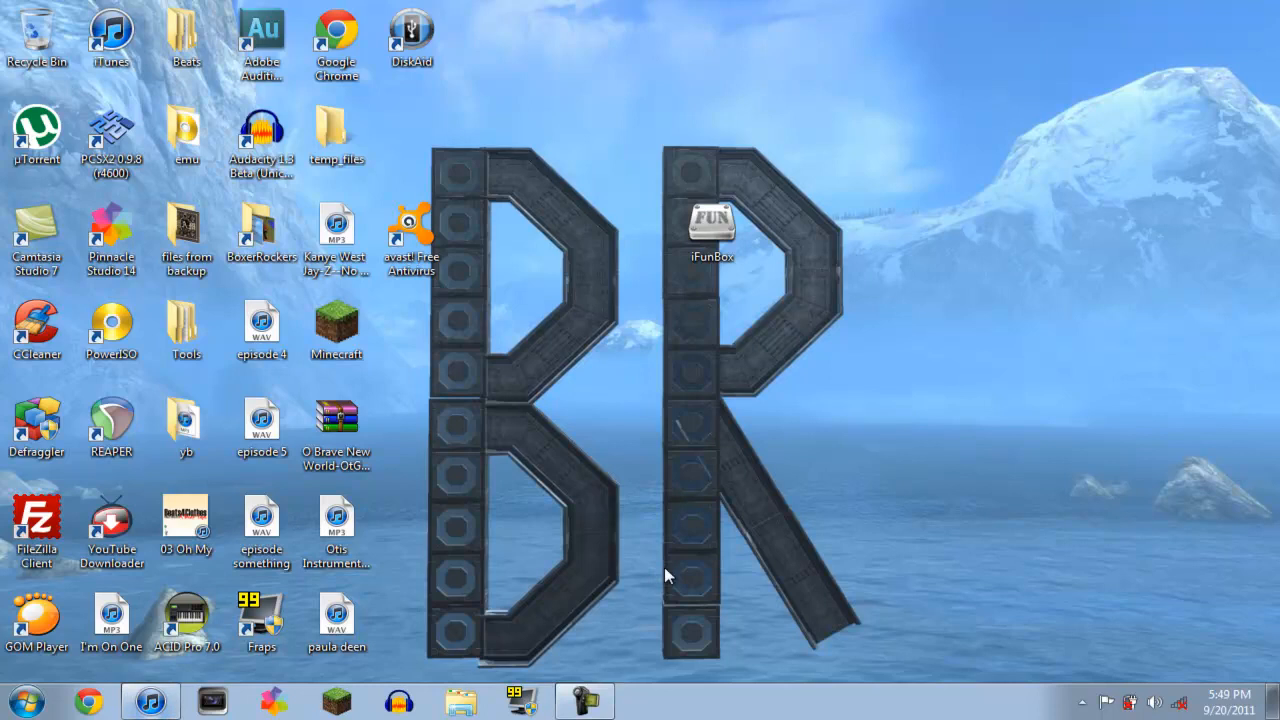
mouse_move(695, 445)
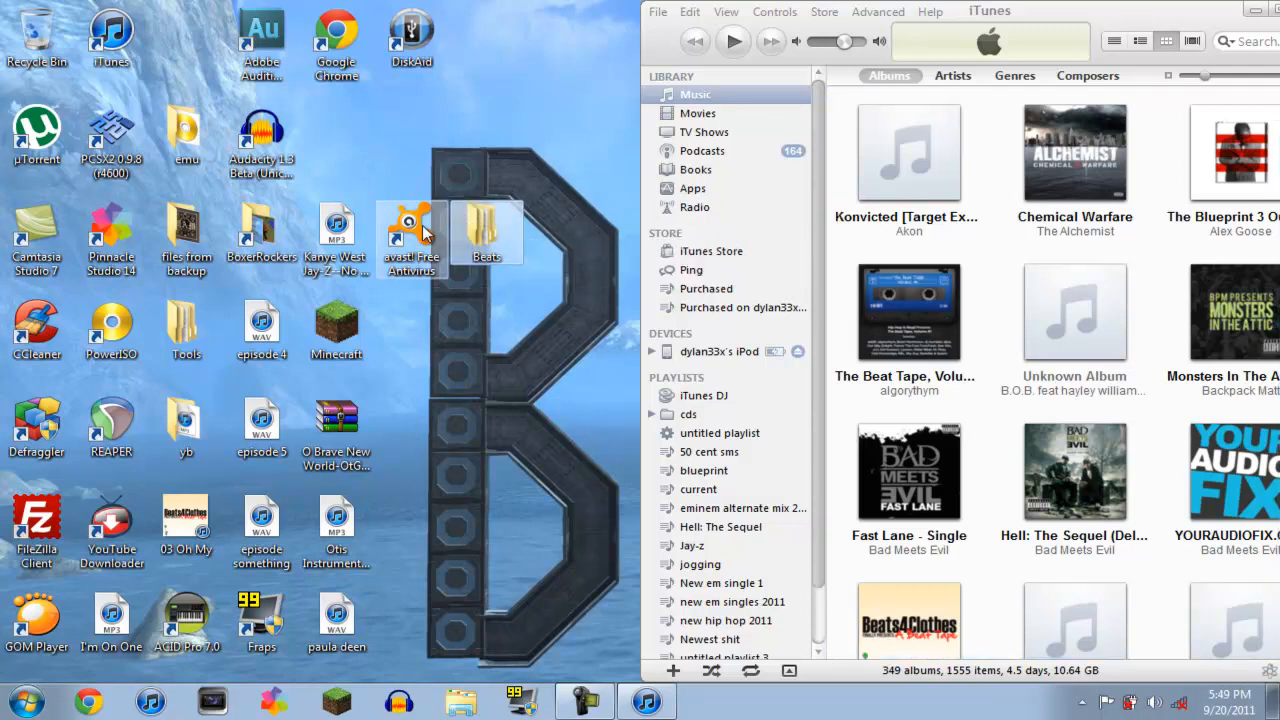
mouse_move(410, 230)
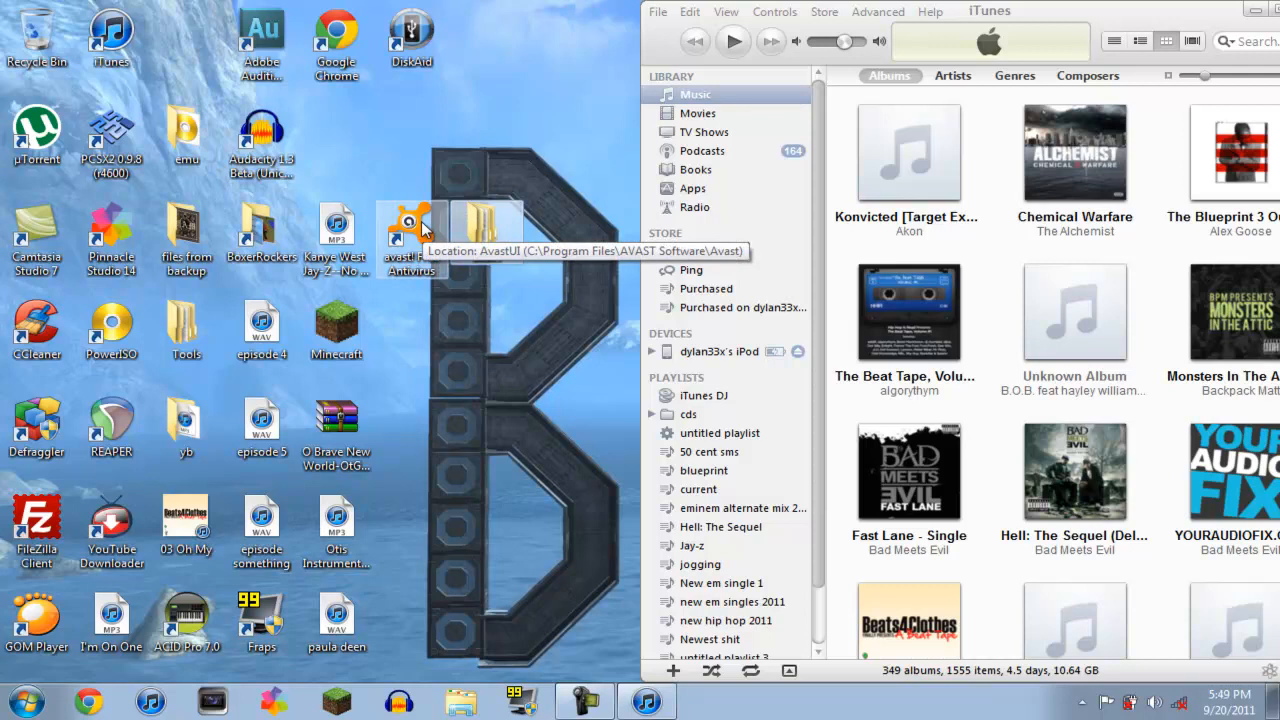
mouse_move(585, 270)
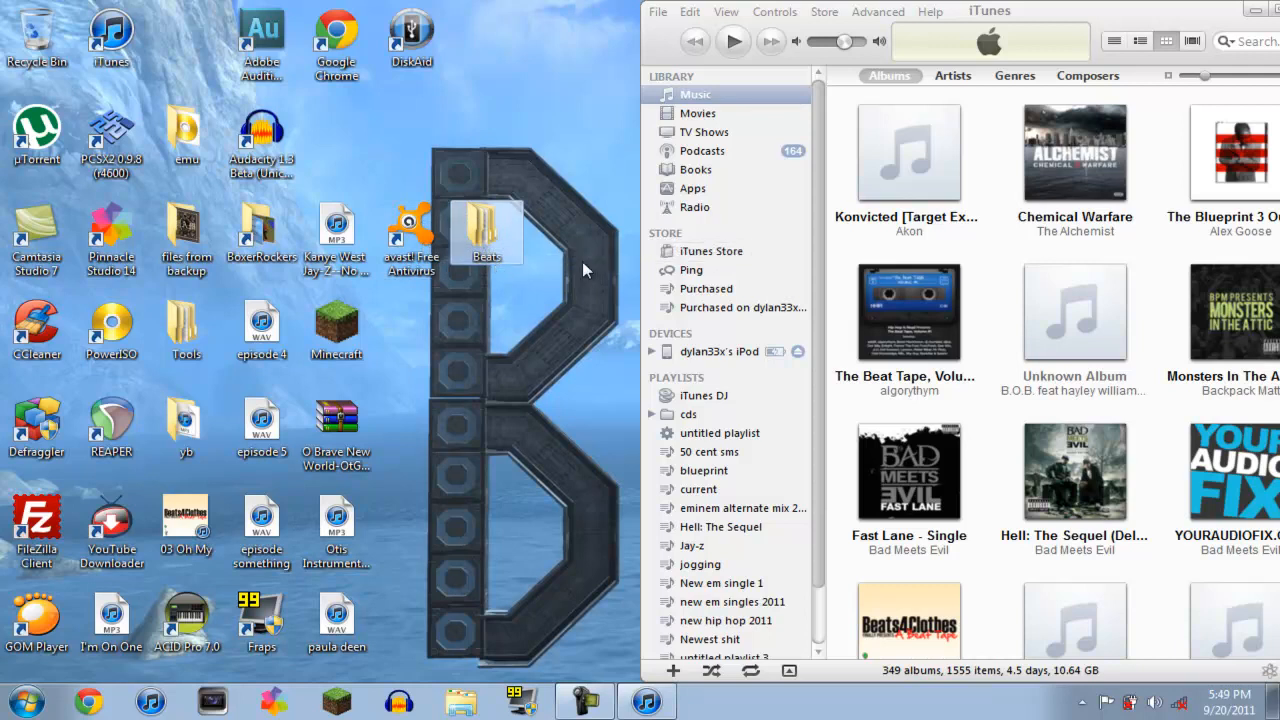
mouse_move(583, 270)
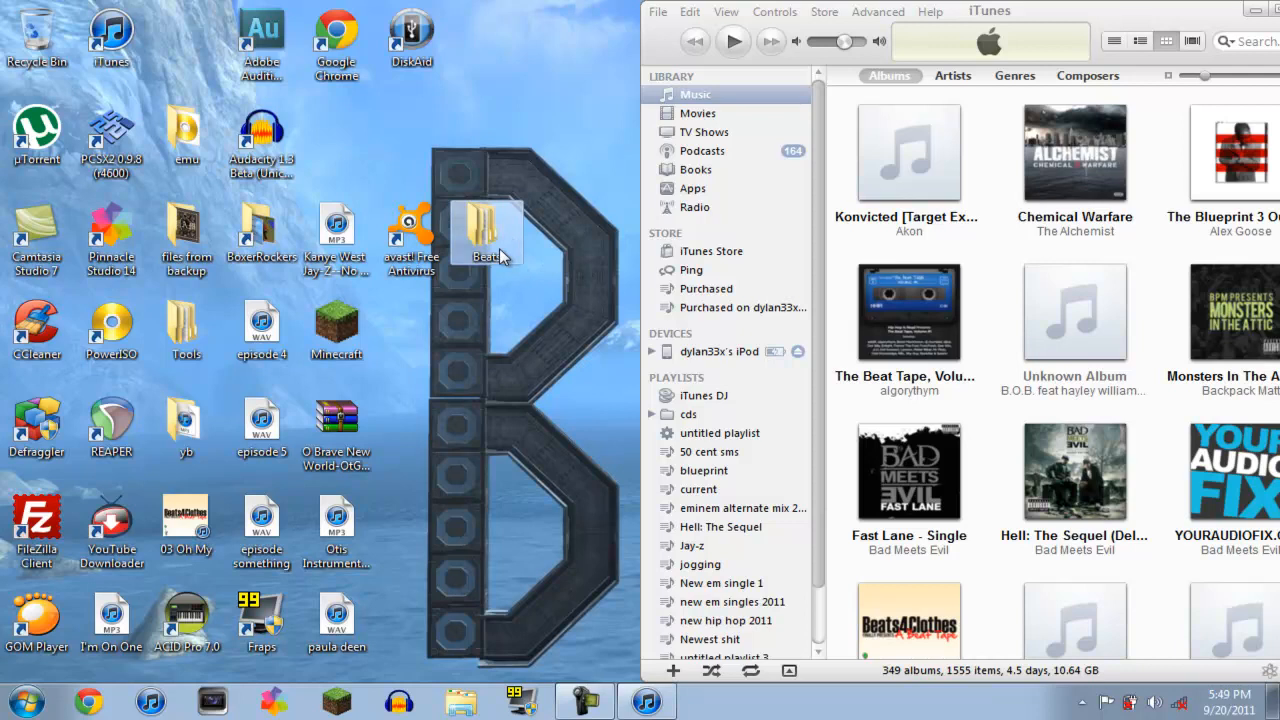
mouse_move(487, 230)
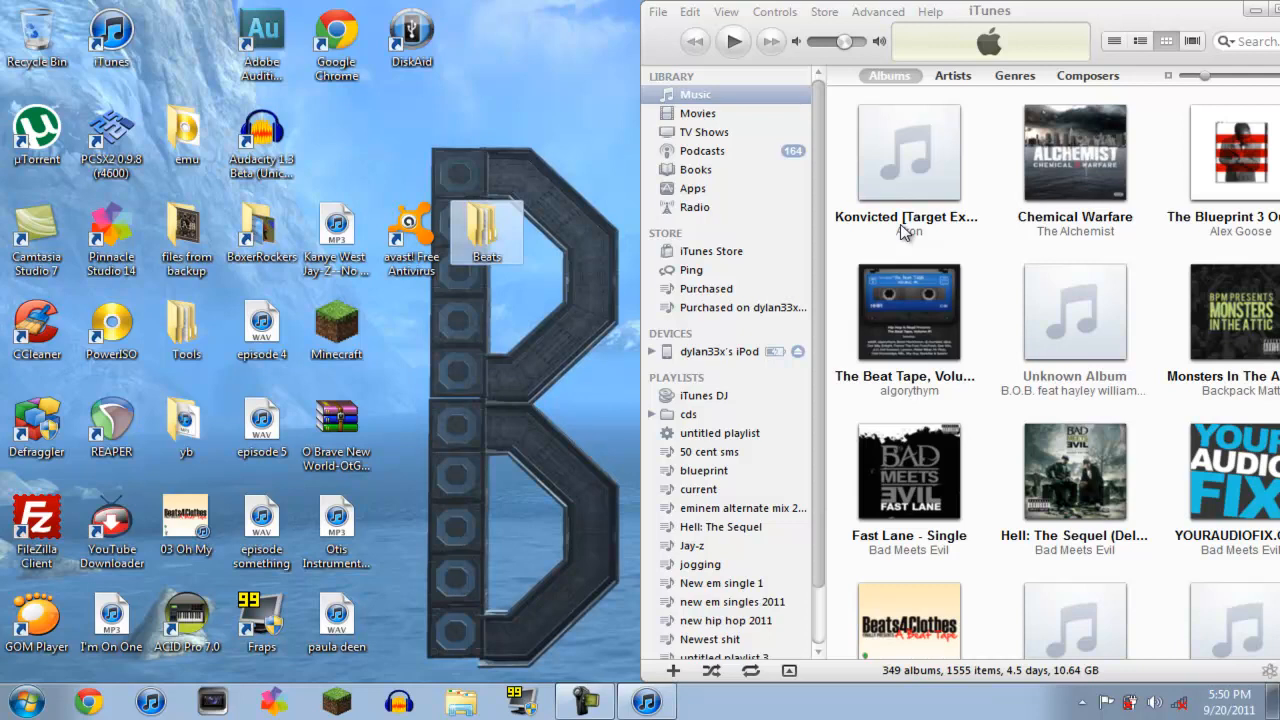
mouse_move(1032, 229)
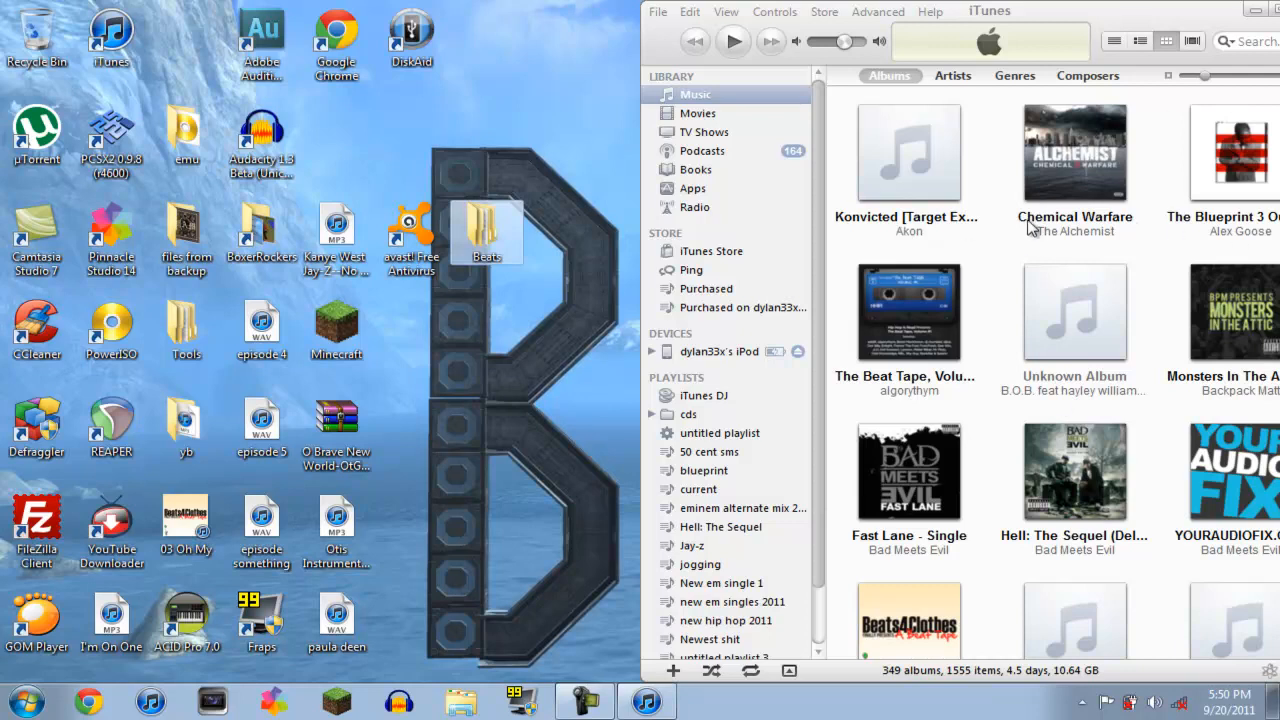
mouse_move(613, 390)
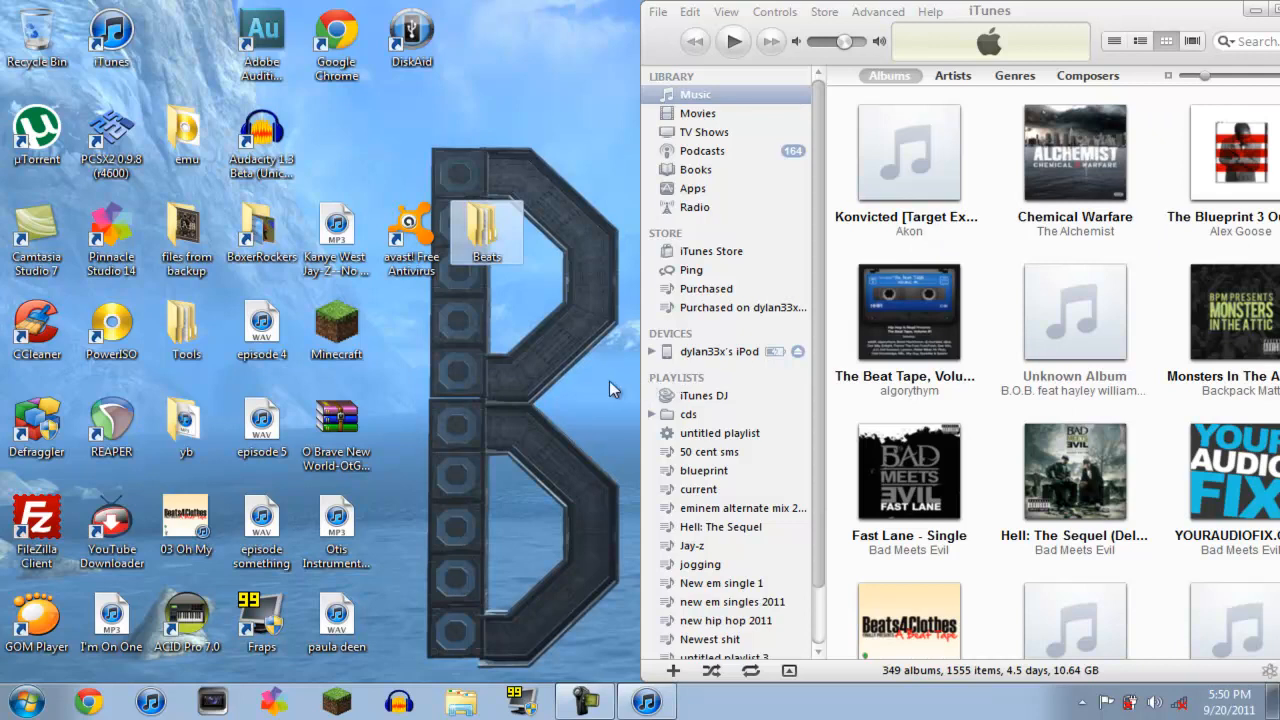
mouse_move(1115, 365)
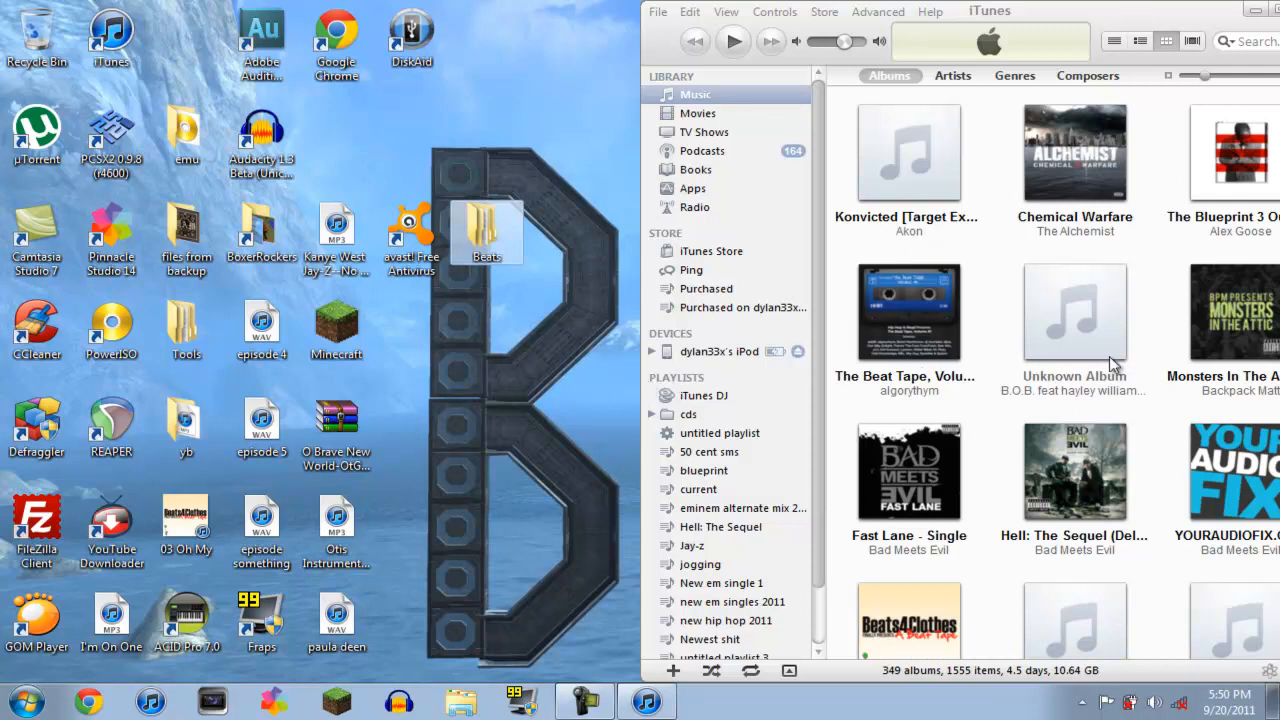
- Maximize iTunes over its Albums library, then close it back to the desktop
left_click(1271, 10)
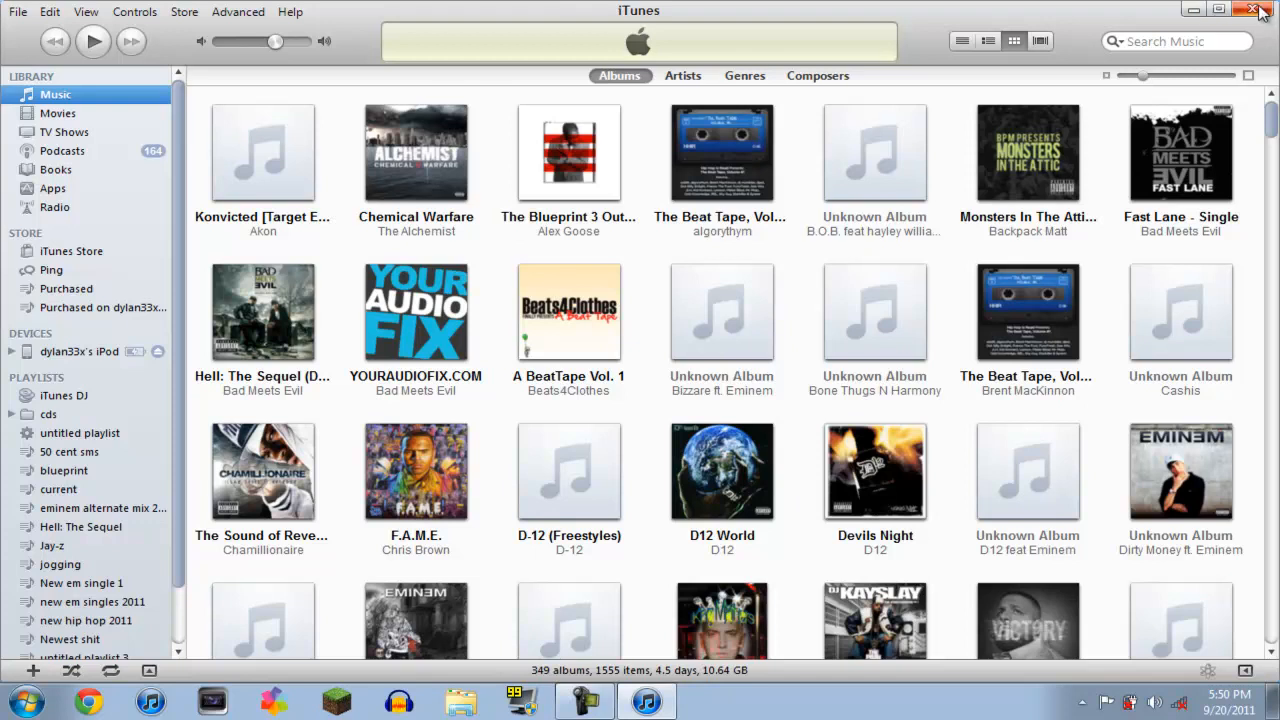
left_click(1259, 10)
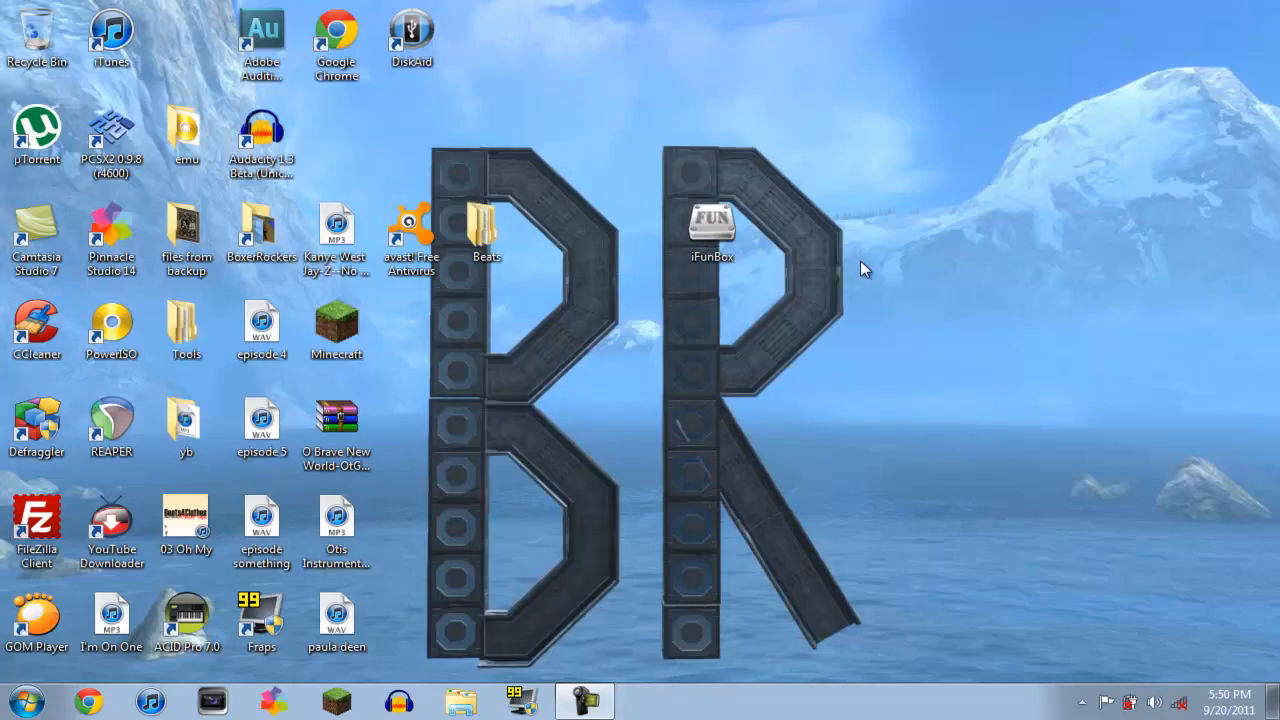
mouse_move(815, 250)
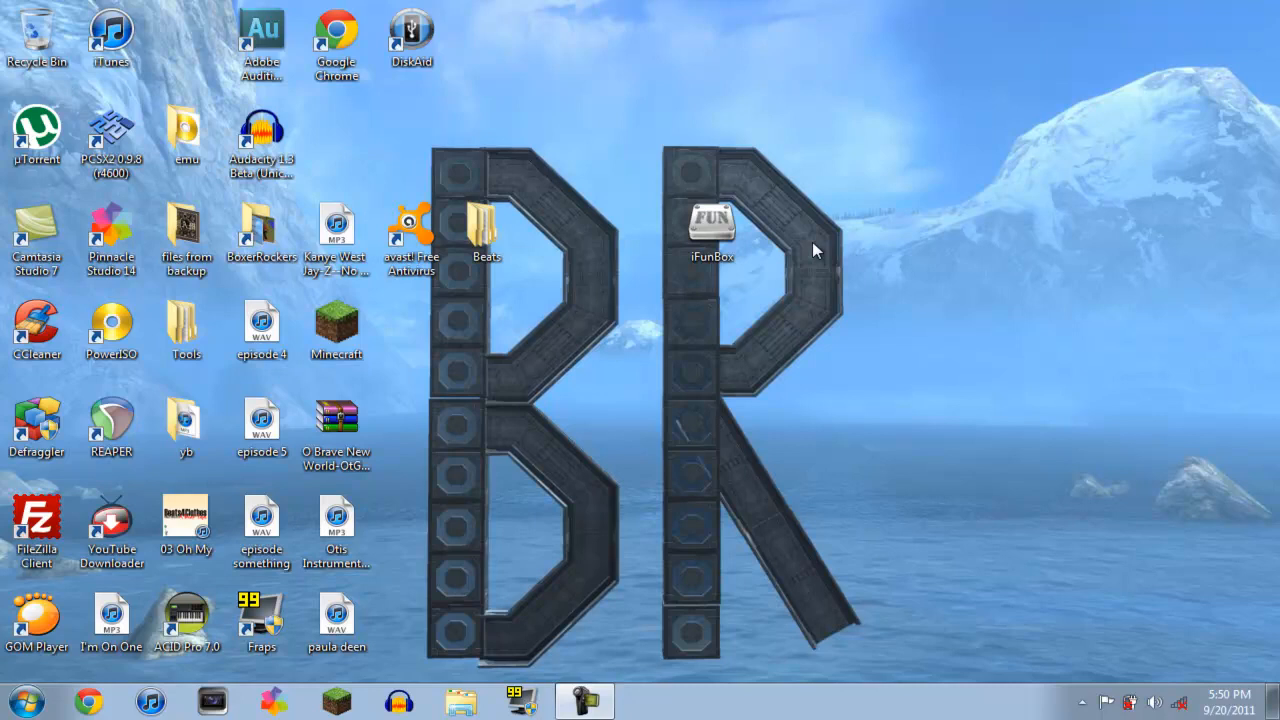